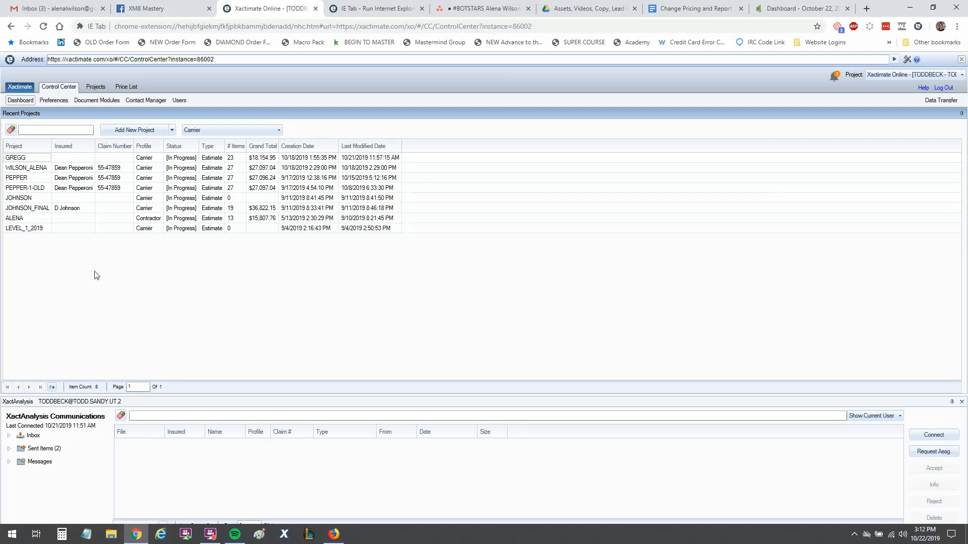
mouse_move(156, 523)
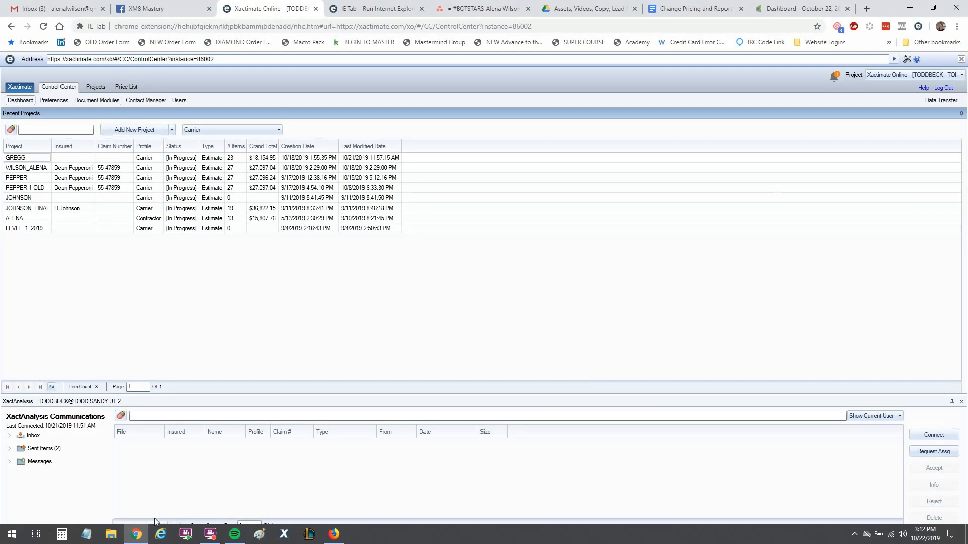
mouse_move(137, 534)
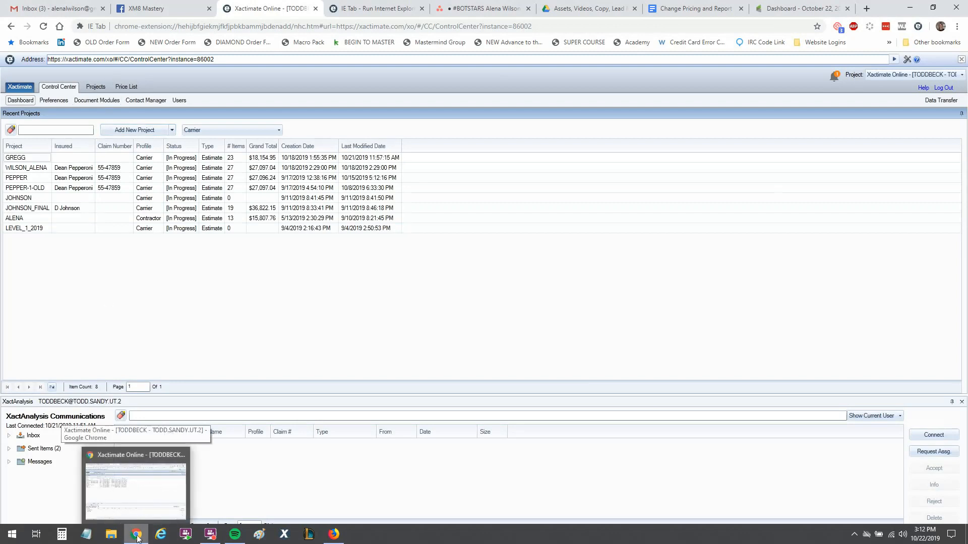
mouse_move(11, 66)
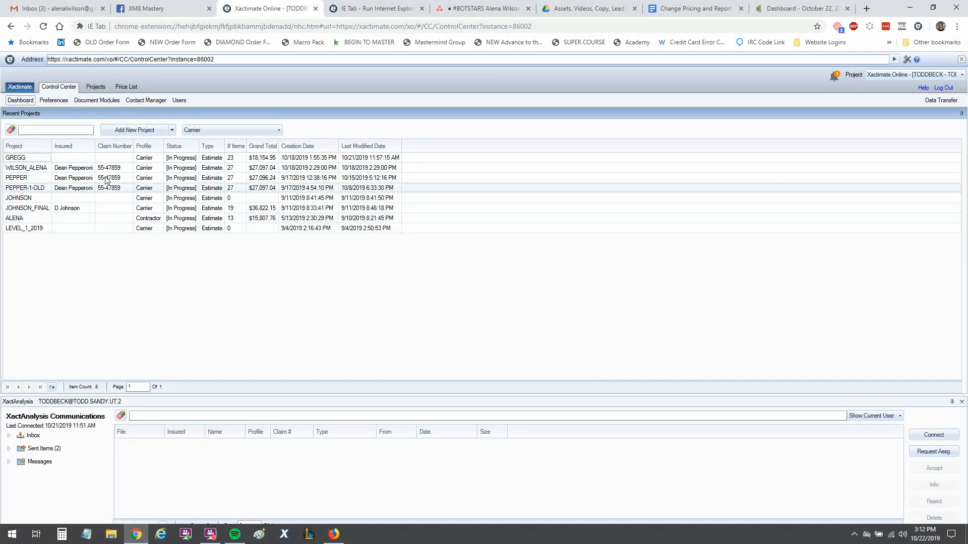
left_click(25, 167)
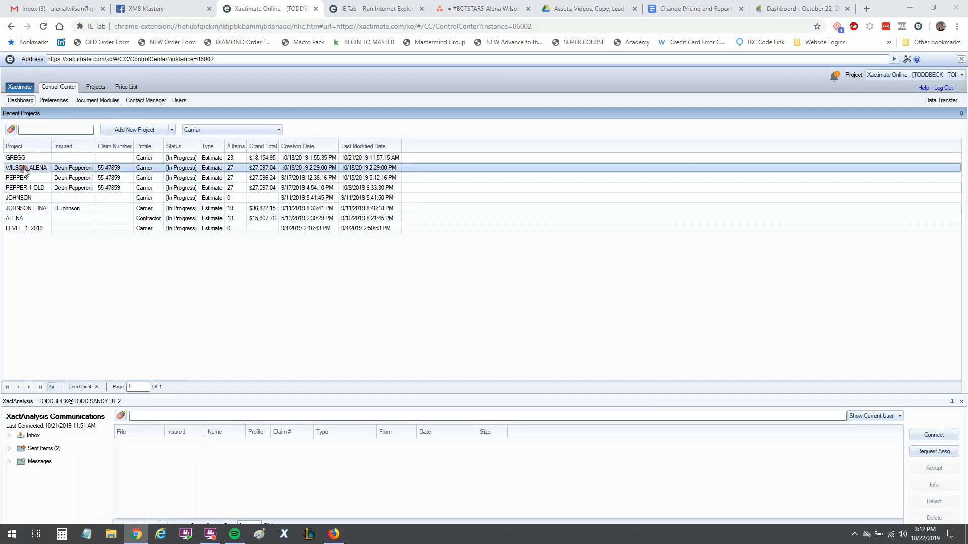
double_click(27, 167)
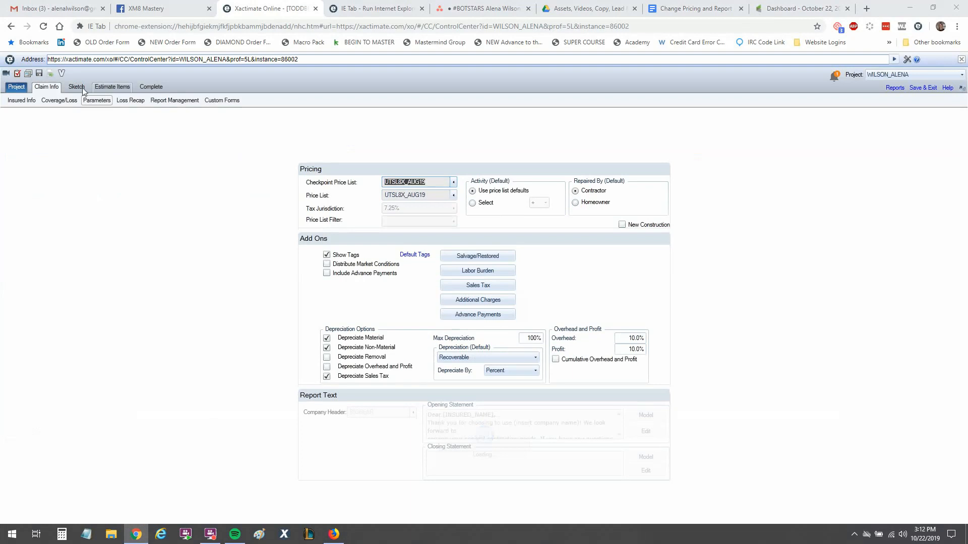
left_click(76, 86)
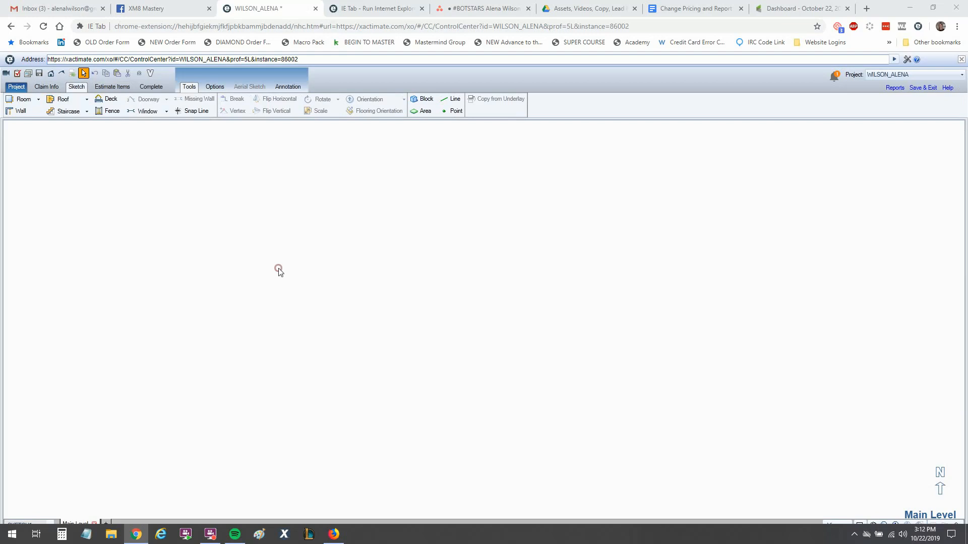
mouse_move(273, 268)
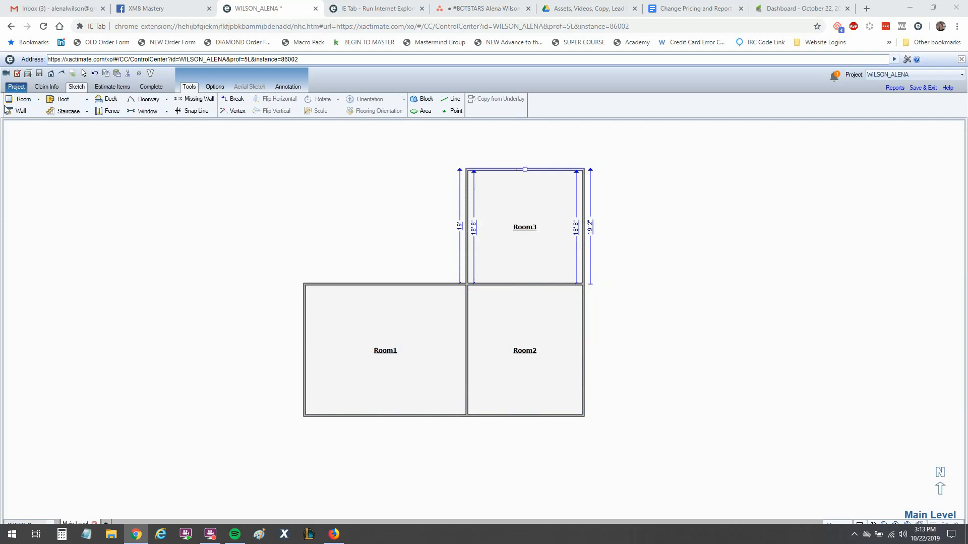
- Switch Chrome to the IE Tab – Run Internet Explorer tab showing ietab.net
left_click(370, 8)
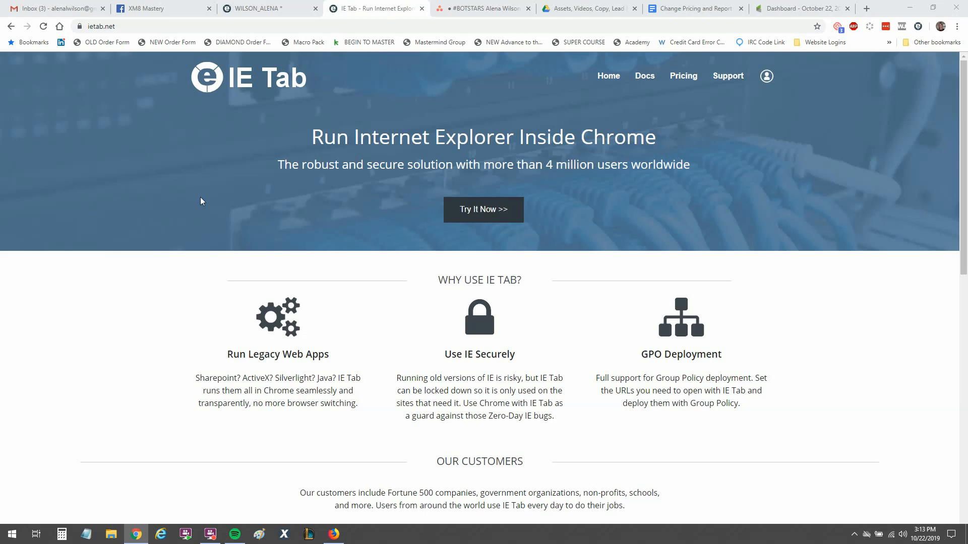
mouse_move(425, 115)
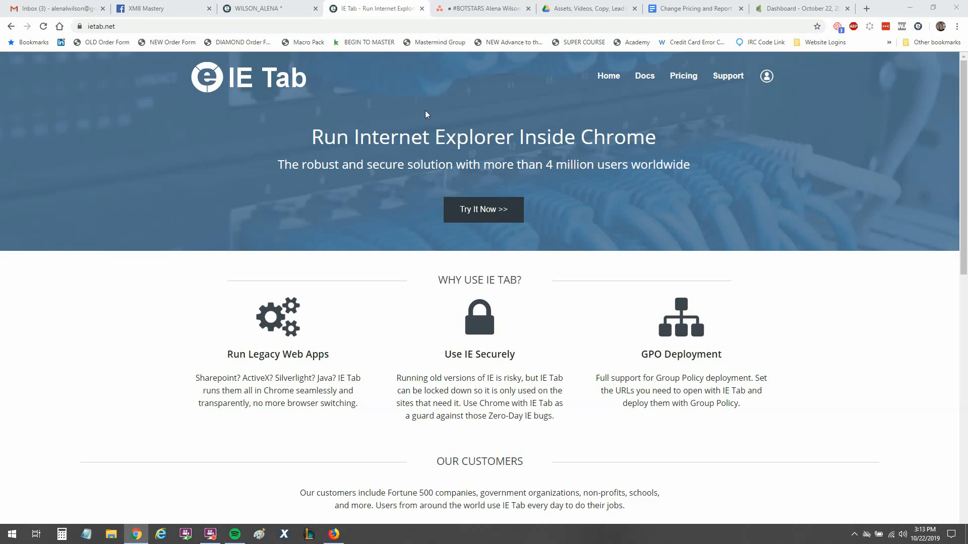
mouse_move(289, 194)
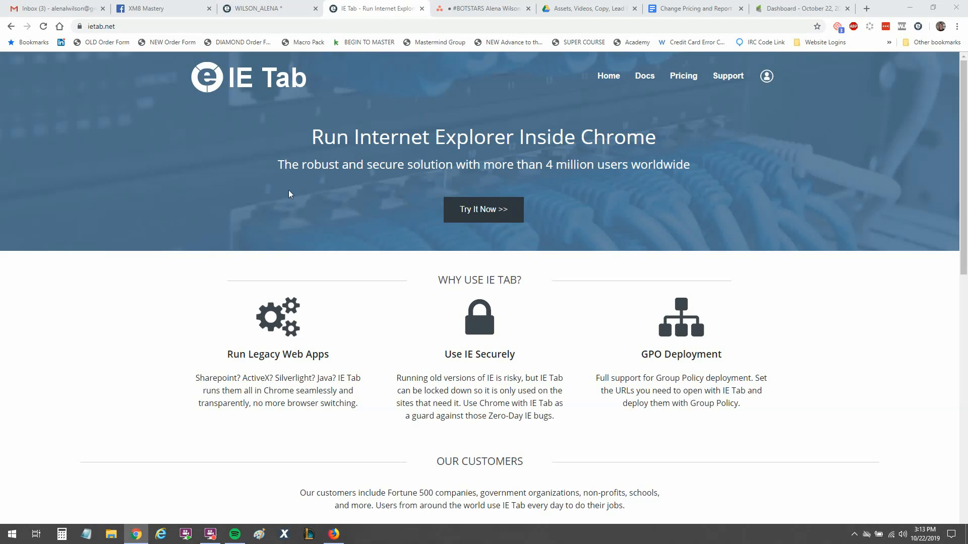
mouse_move(385, 182)
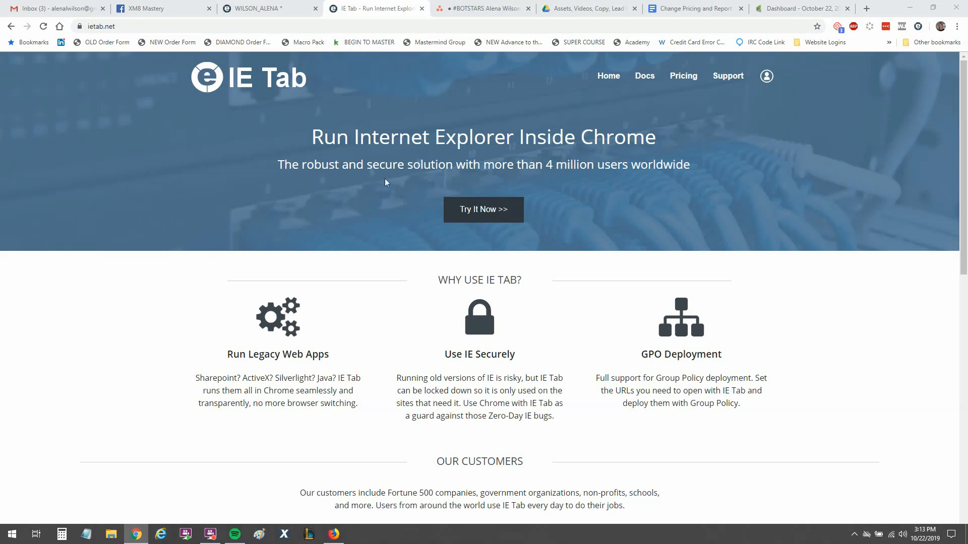
mouse_move(429, 272)
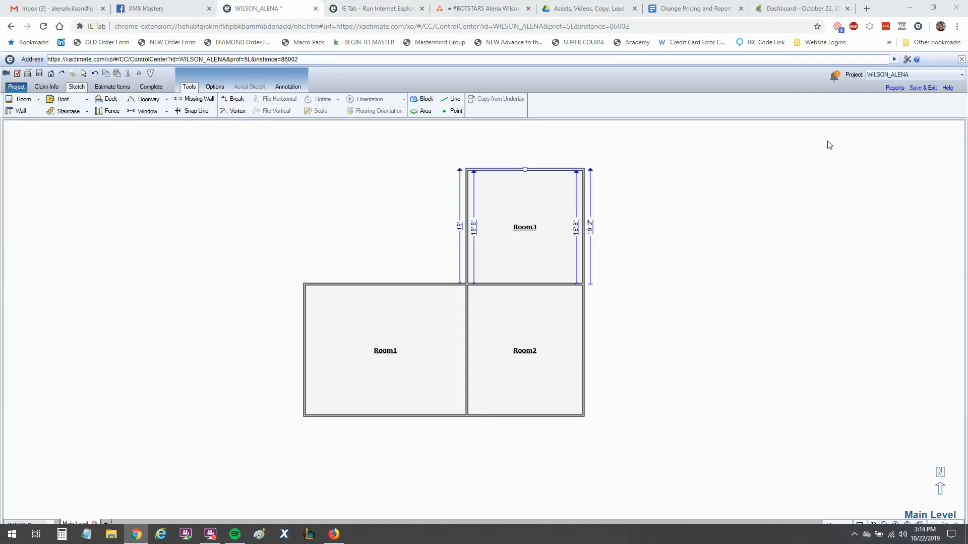
left_click(923, 87)
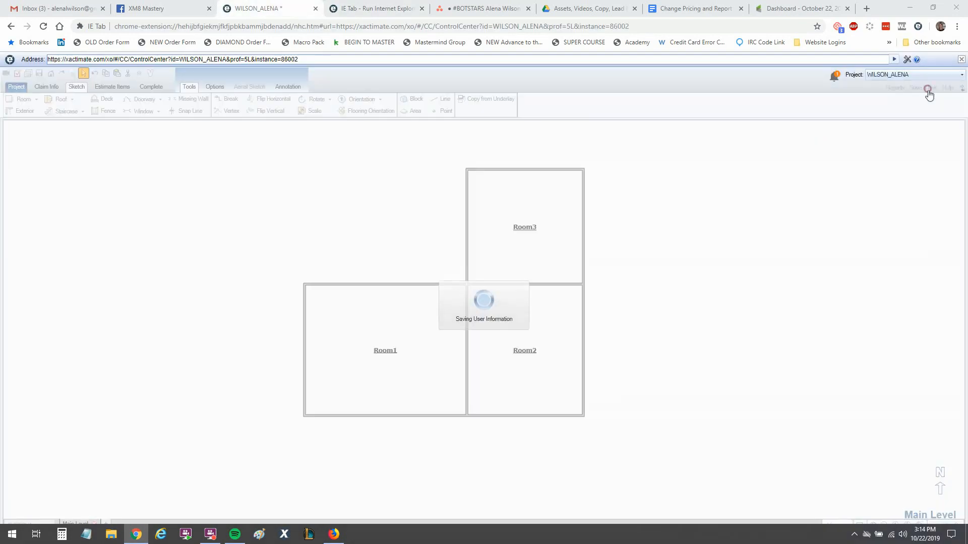